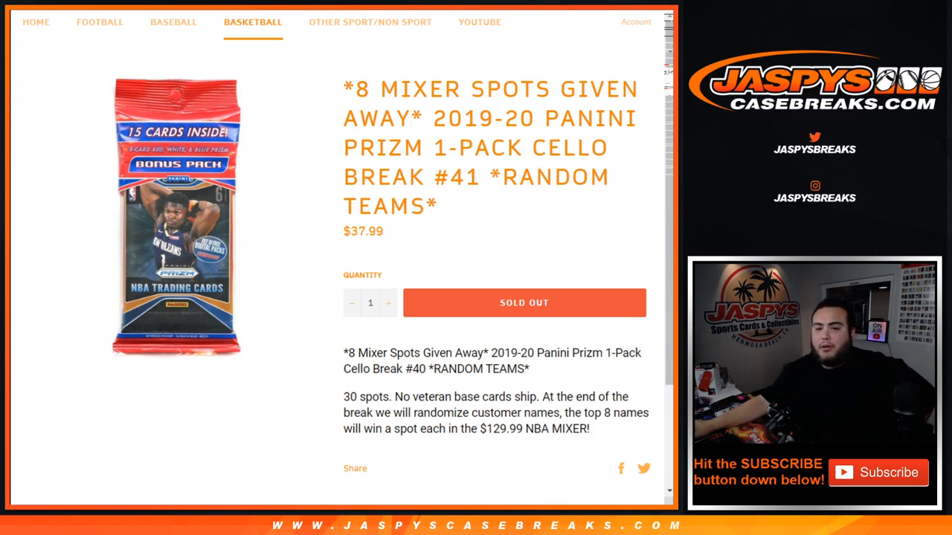
mouse_move(336, 89)
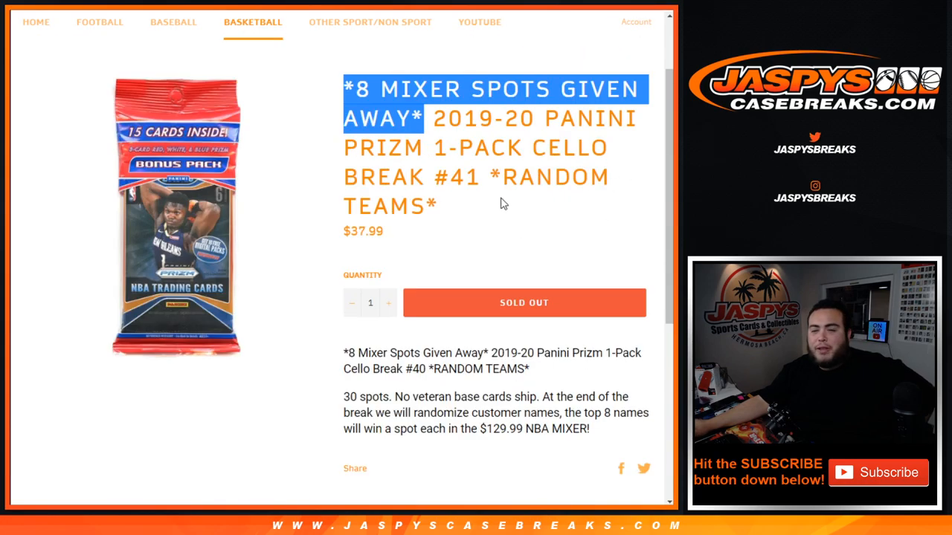
- Highlight the sentence about randomizing customer names, then clear the highlight
scroll(down, 3)
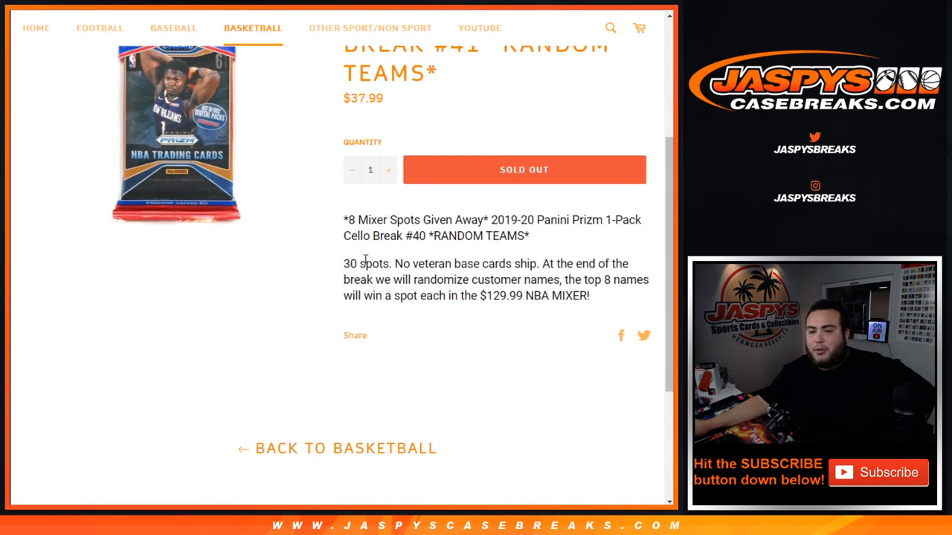
drag(343, 263, 598, 280)
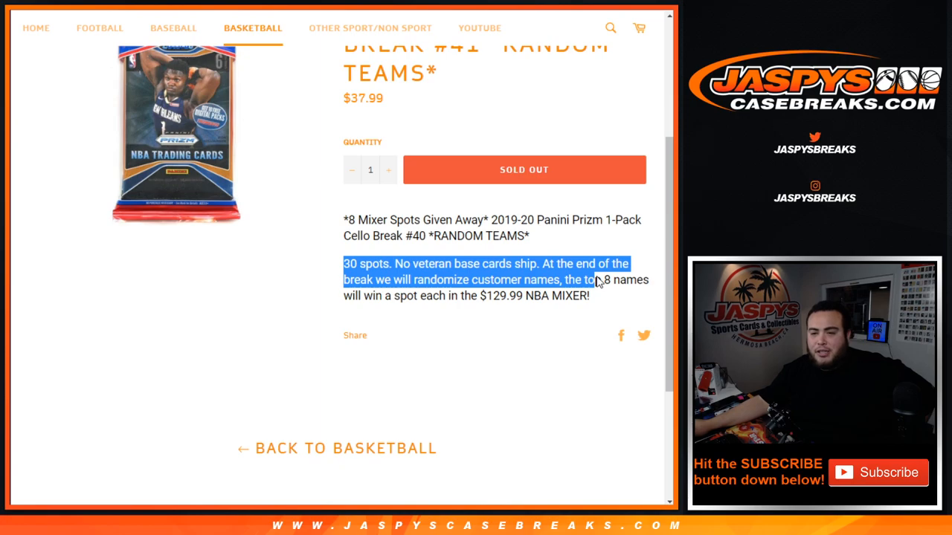
click(594, 297)
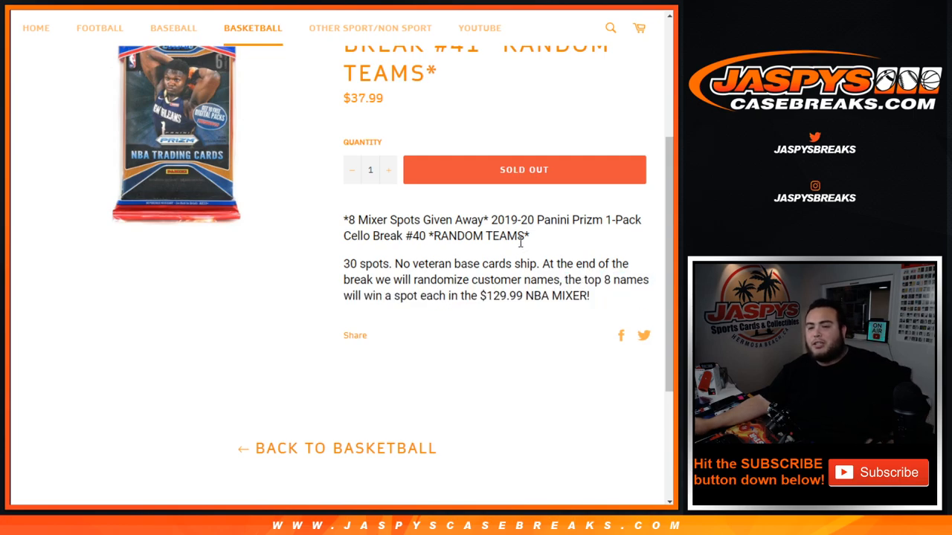
scroll(up, 3)
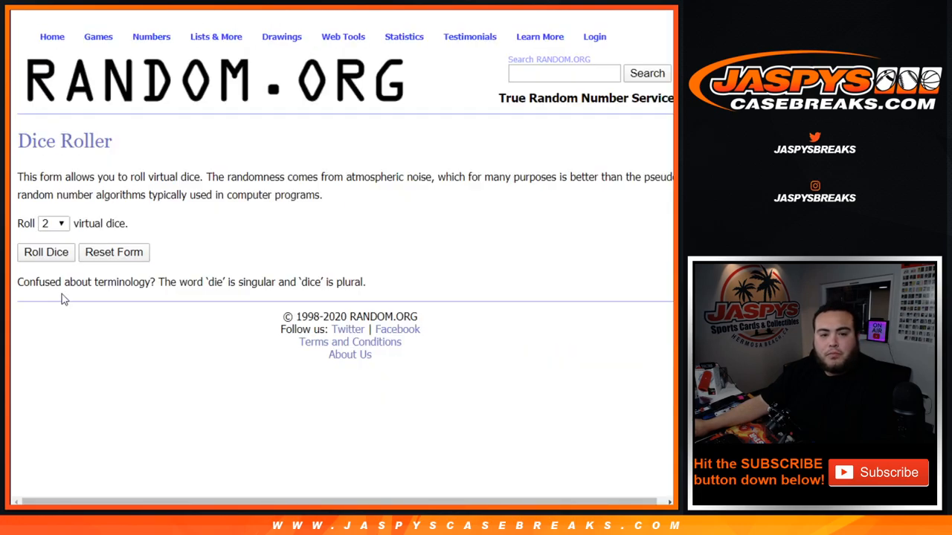
- Run the customer names through the List Randomizer and reshuffle them repeatedly
click(45, 252)
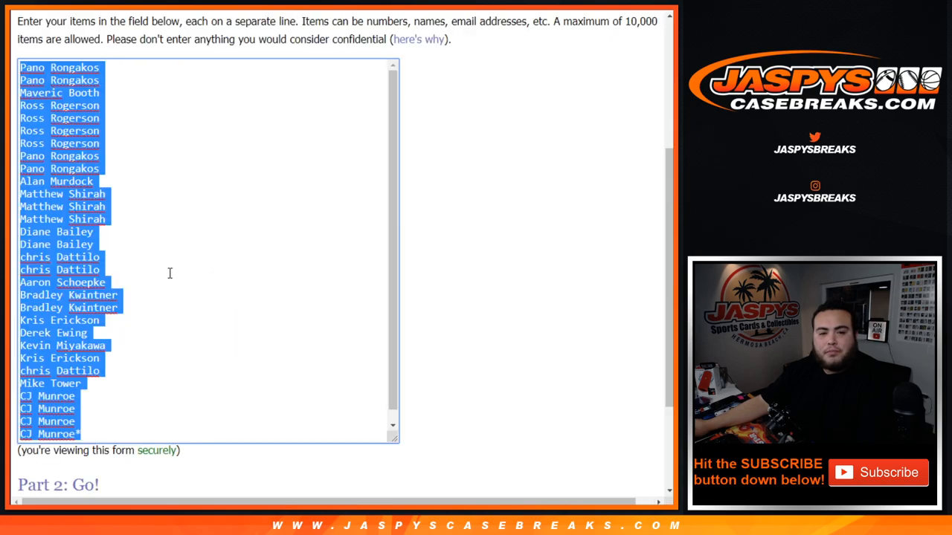
scroll(down, 3)
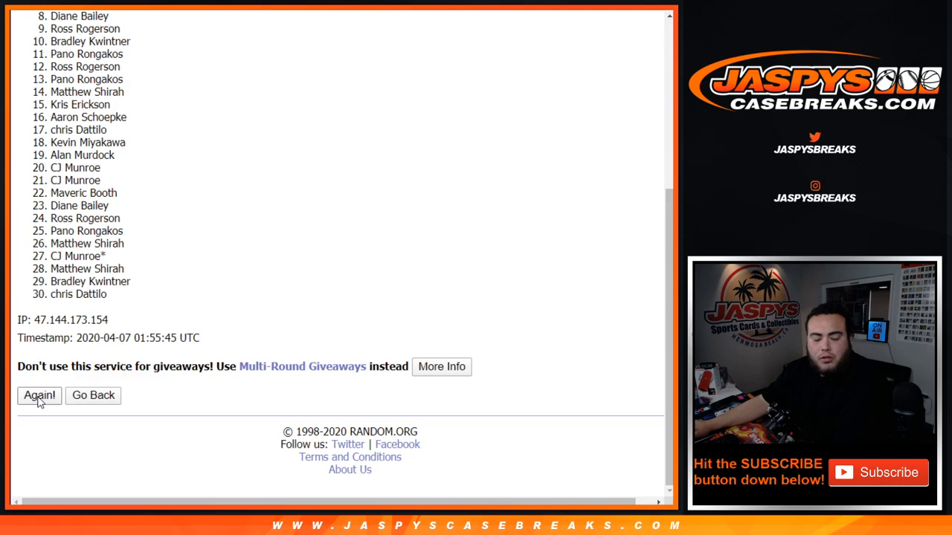
click(40, 394)
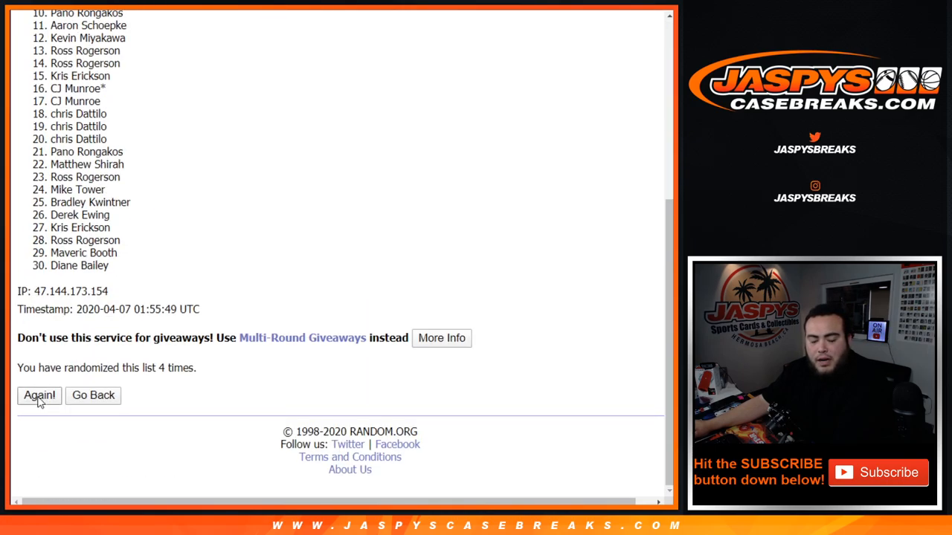
click(39, 395)
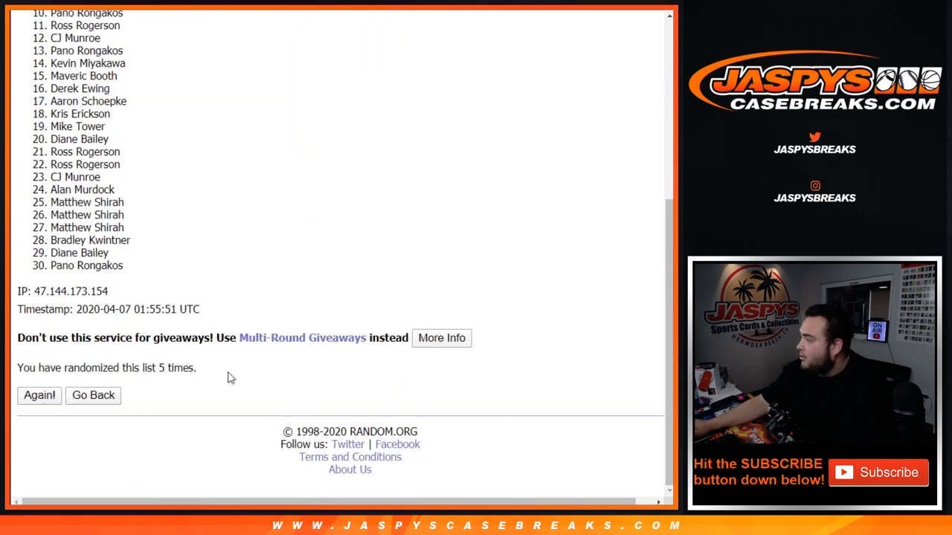
click(39, 395)
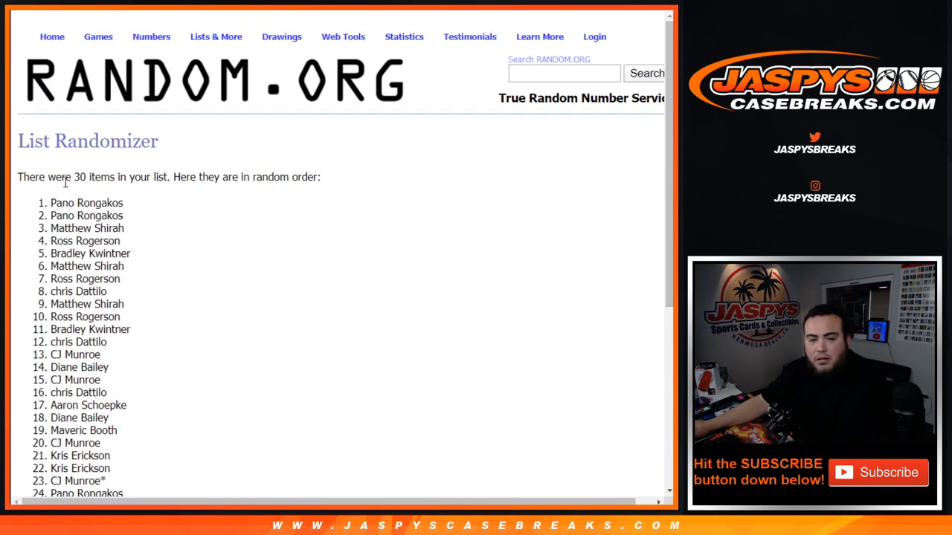
scroll(down, 3)
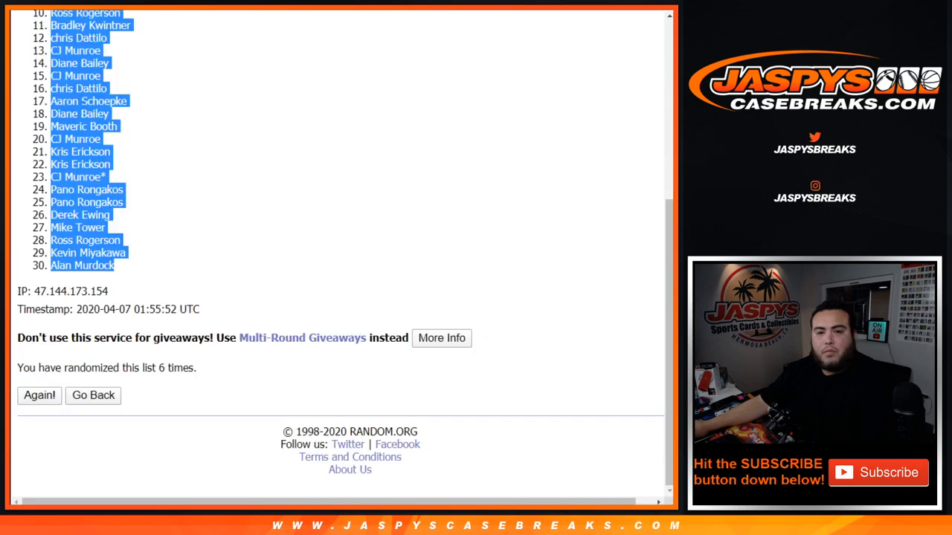
- Shuffle the NBA team list repeatedly and bring the final order into column B
click(92, 395)
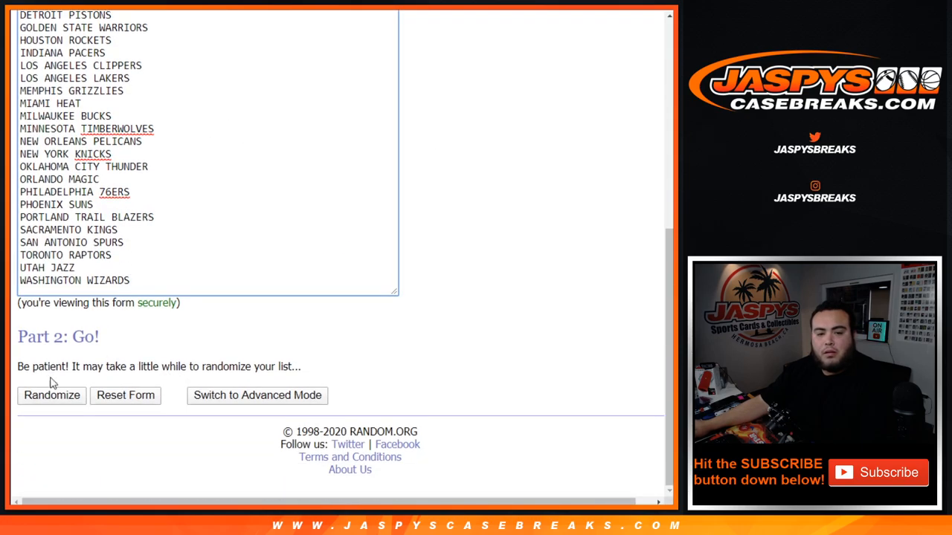
click(51, 395)
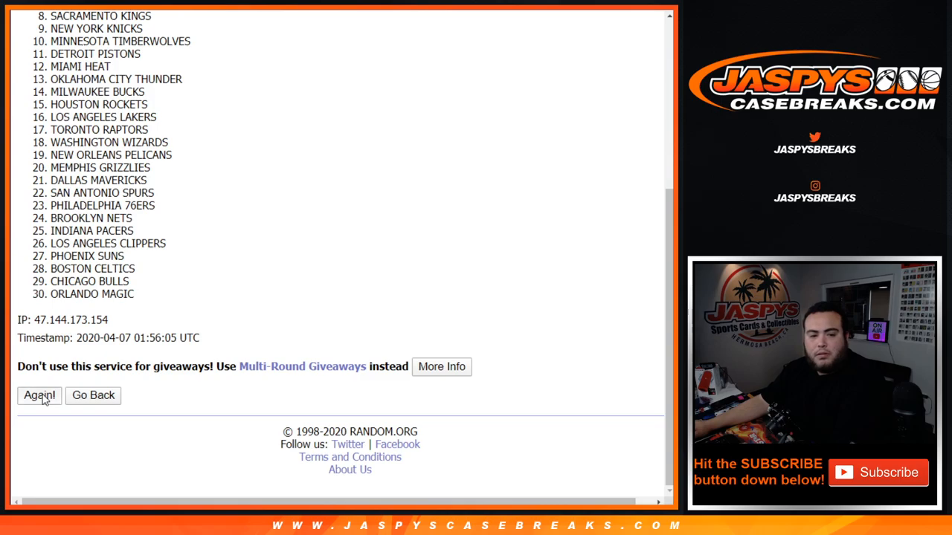
click(39, 395)
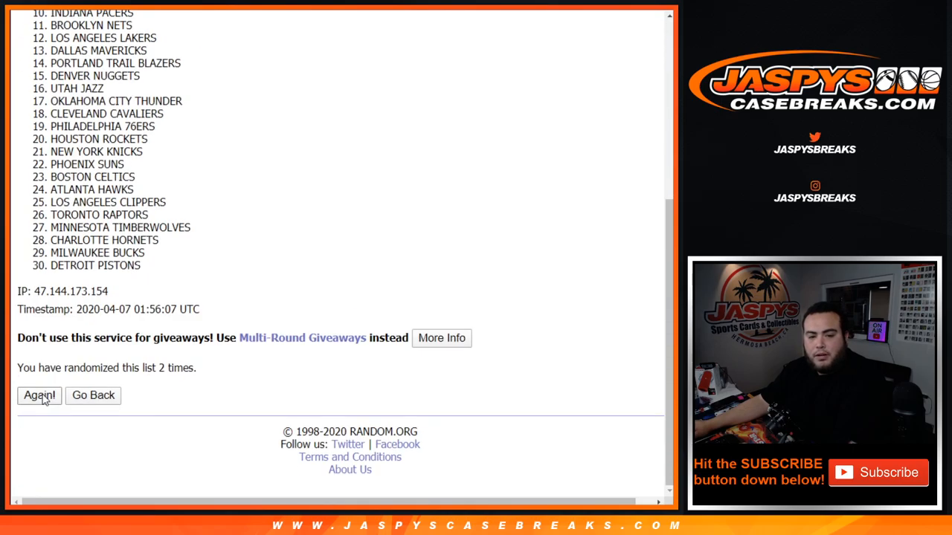
click(40, 395)
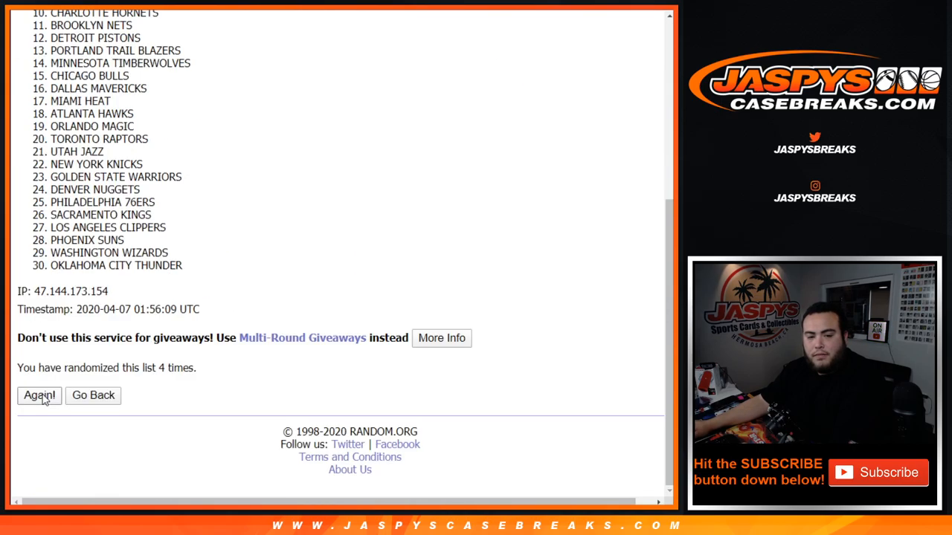
click(39, 395)
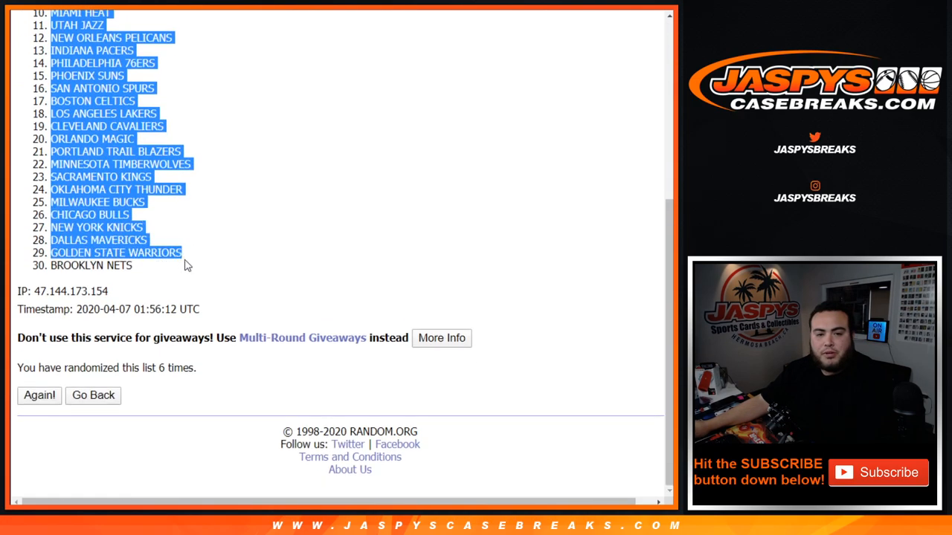
click(90, 266)
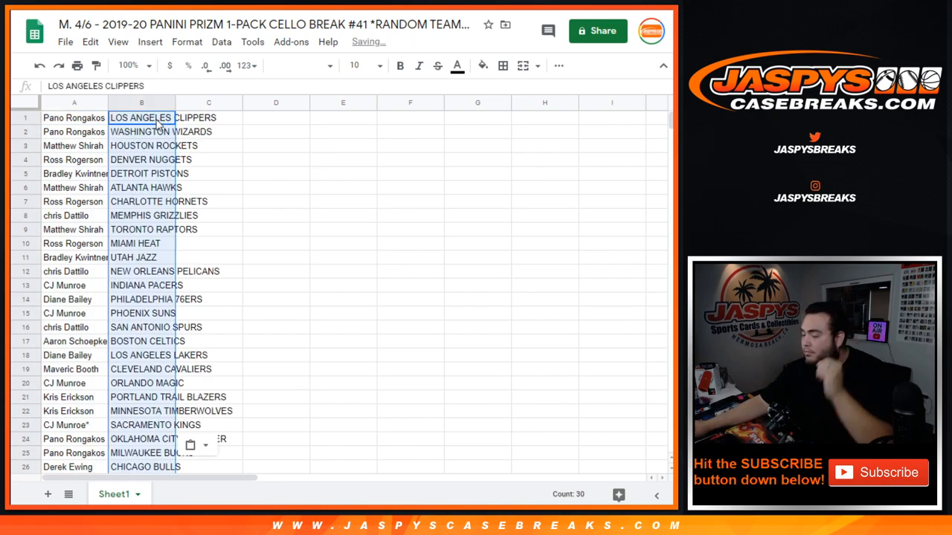
- Review the Pistons, Heat, Pacers, Suns, Spurs and Lakers pairing rows
click(74, 102)
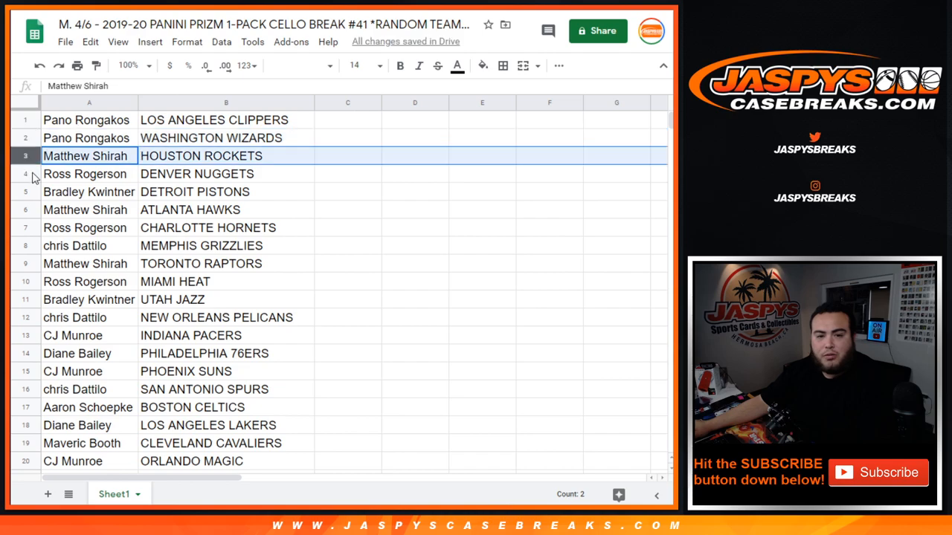
click(89, 192)
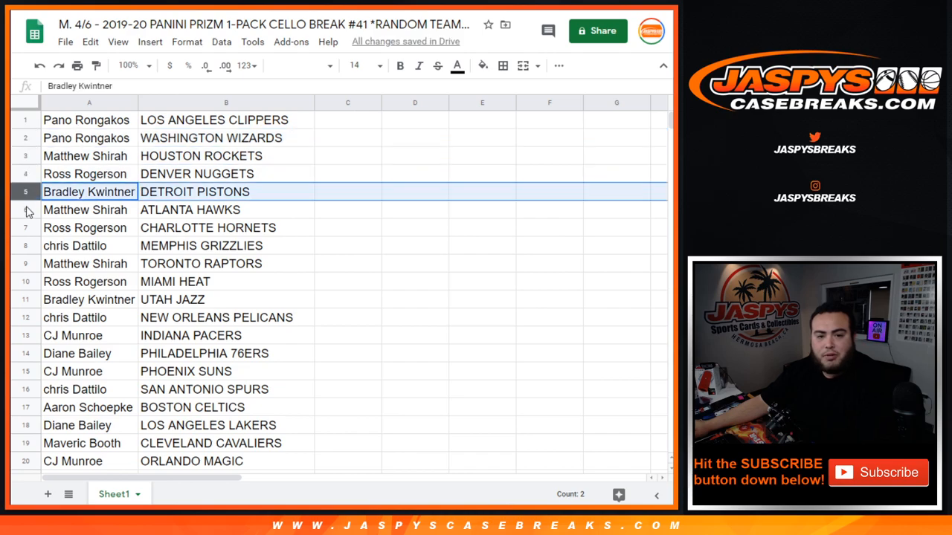
click(74, 245)
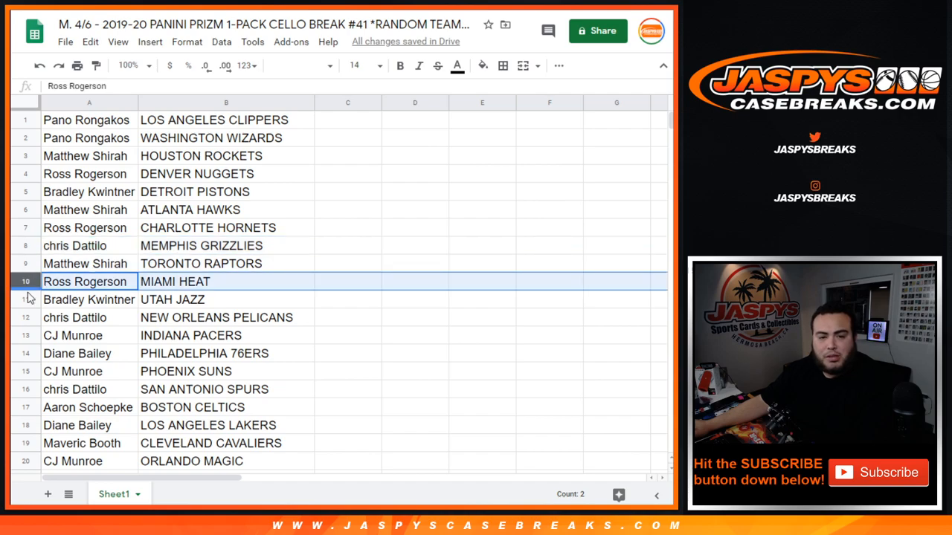
click(73, 336)
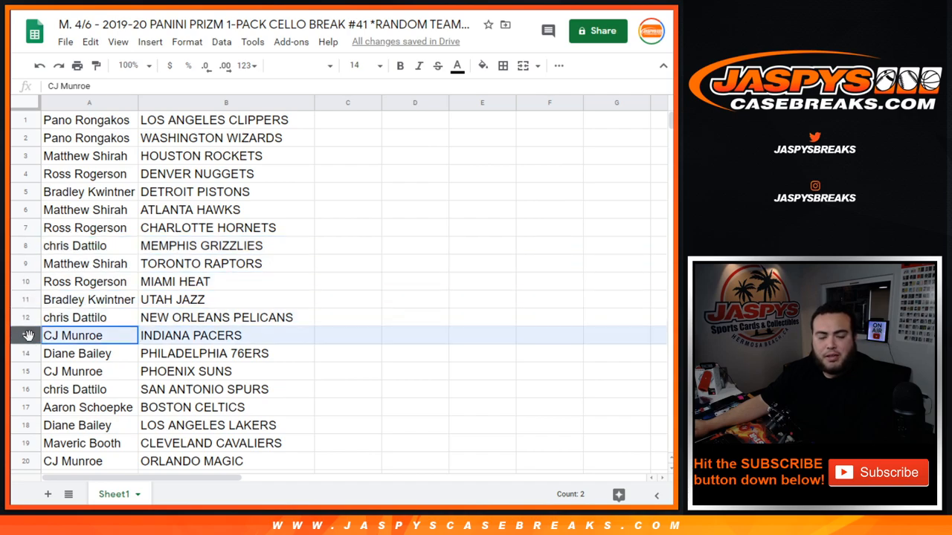
scroll(down, 3)
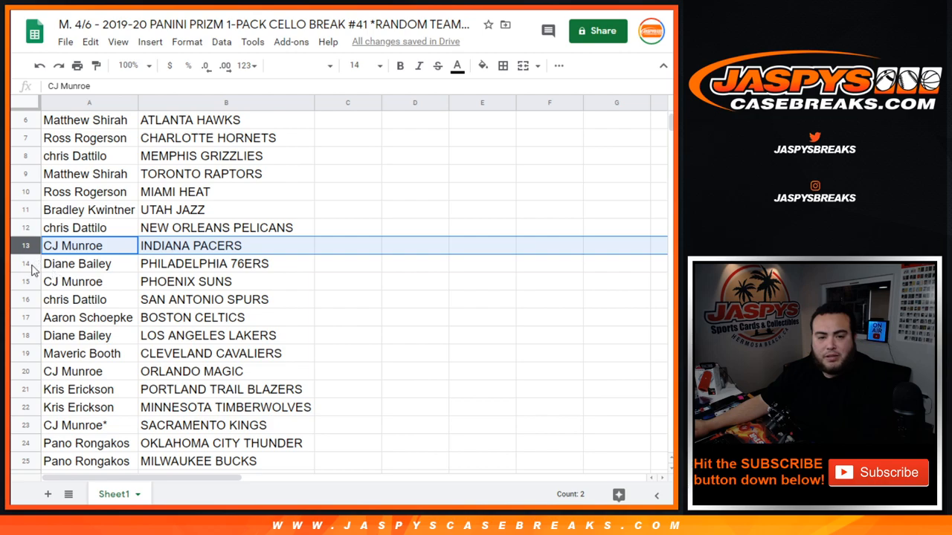
click(73, 281)
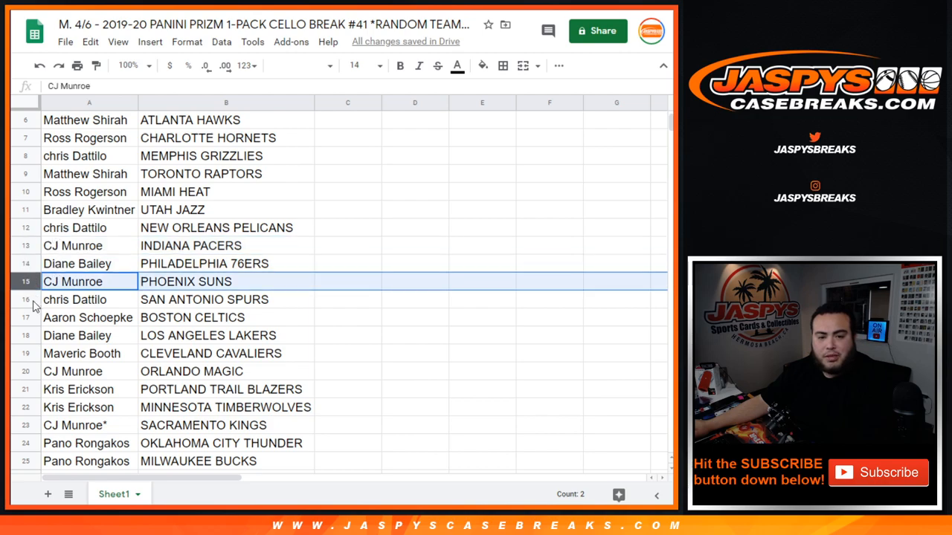
click(74, 300)
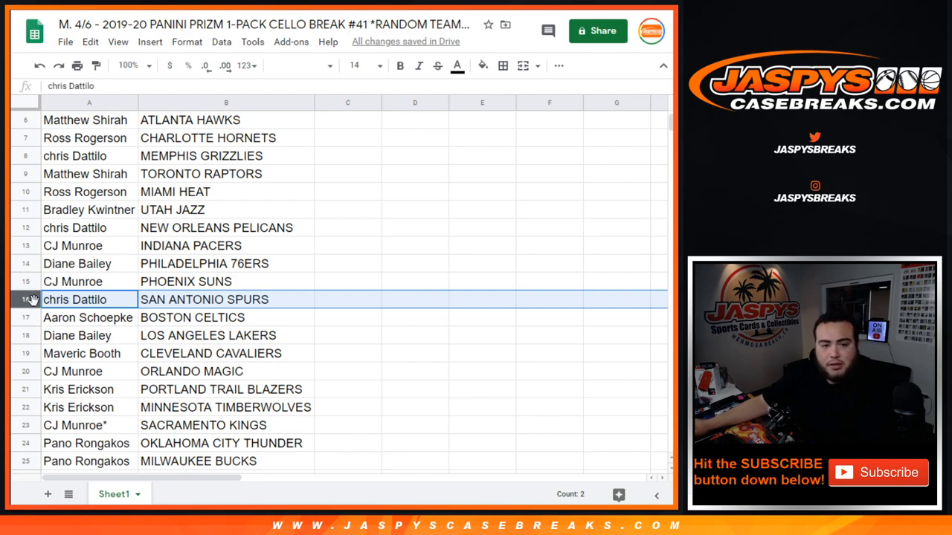
click(77, 335)
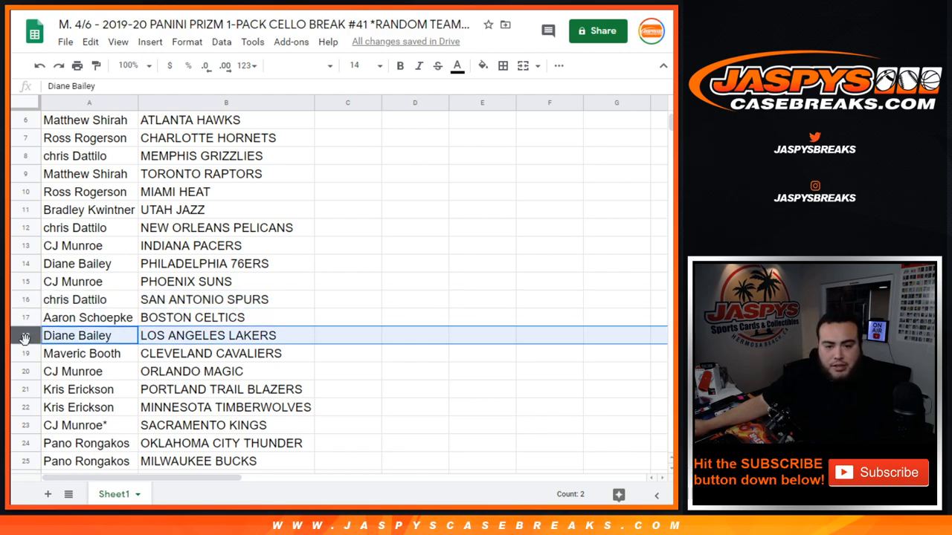
- Review the Trail Blazers, Mavericks and Nets pairing rows, then scroll back up
scroll(down, 3)
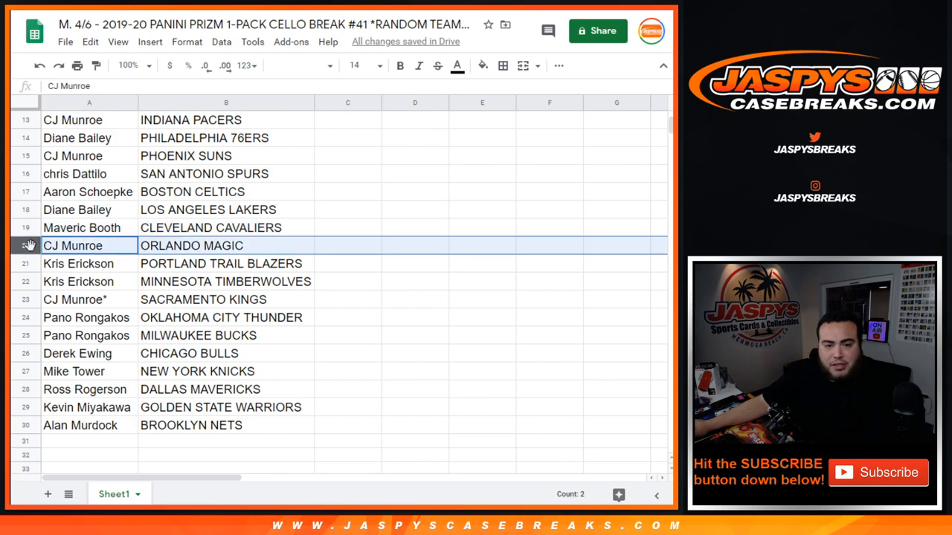
click(77, 263)
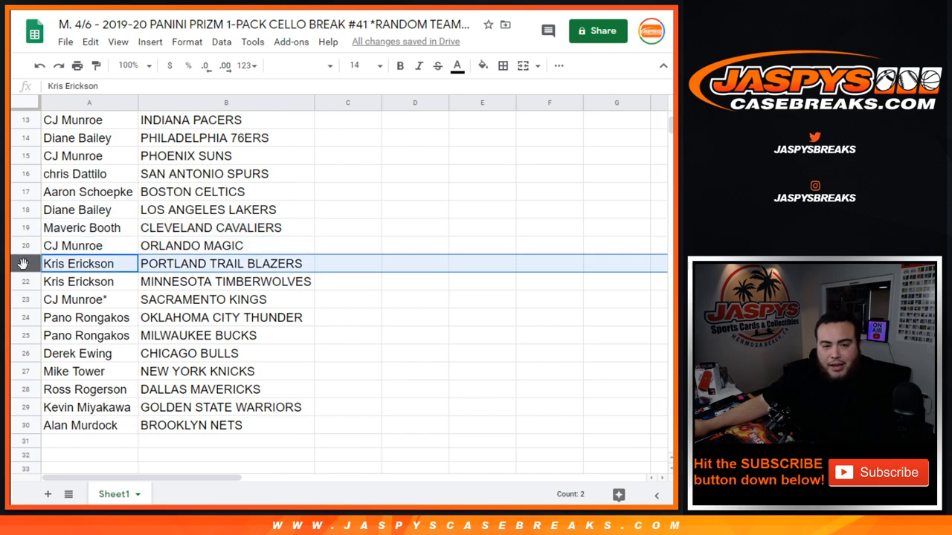
mouse_move(28, 289)
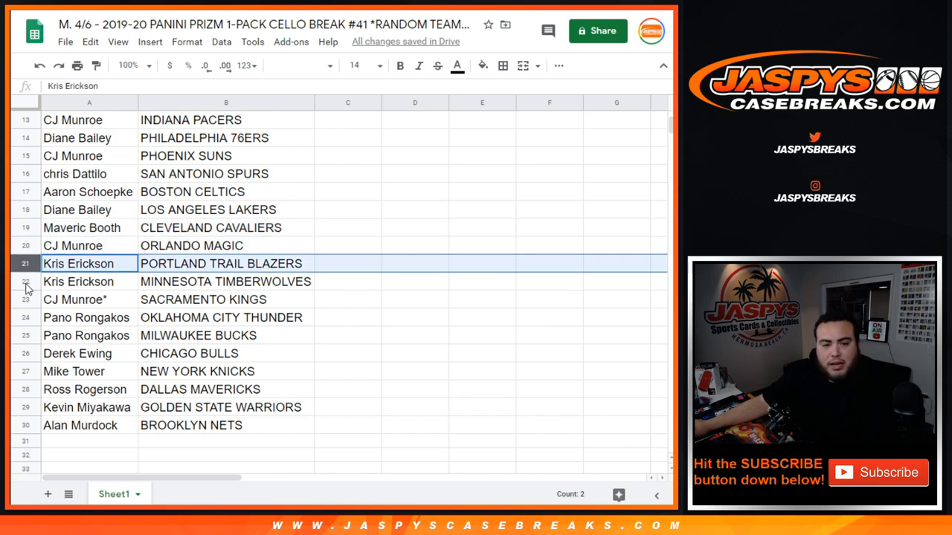
click(88, 317)
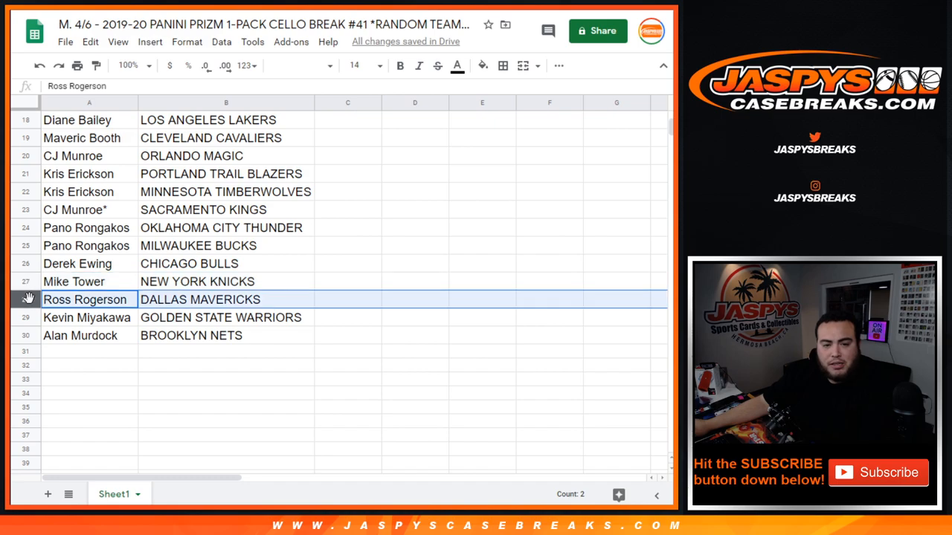
click(80, 336)
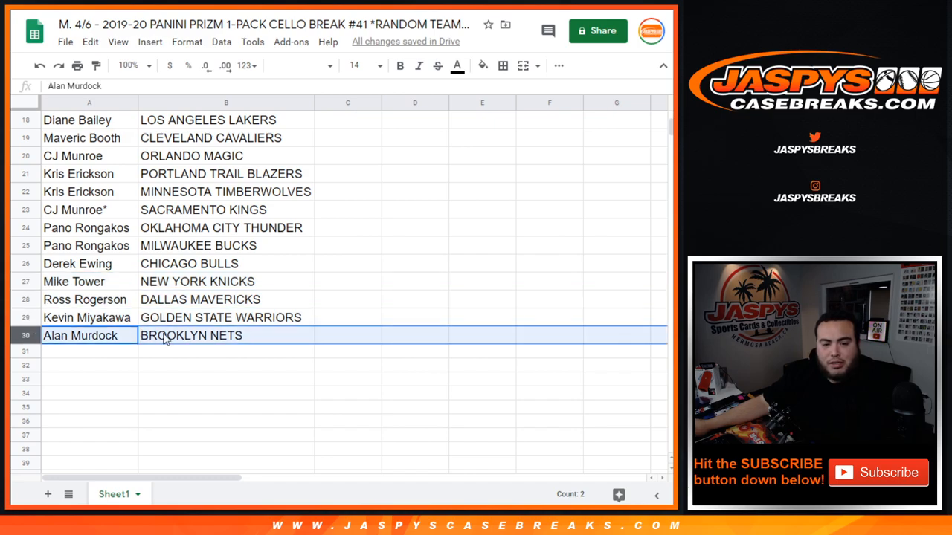
scroll(up, 3)
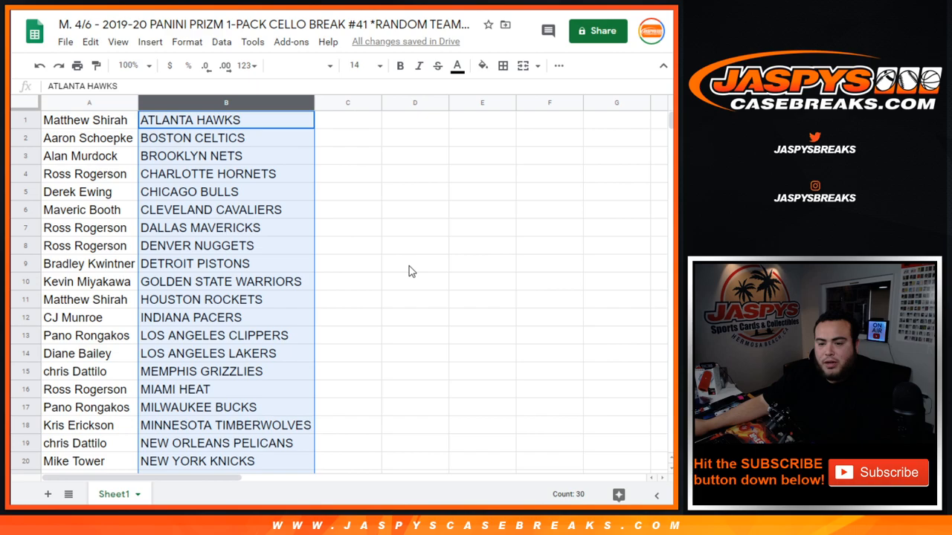
mouse_move(130, 182)
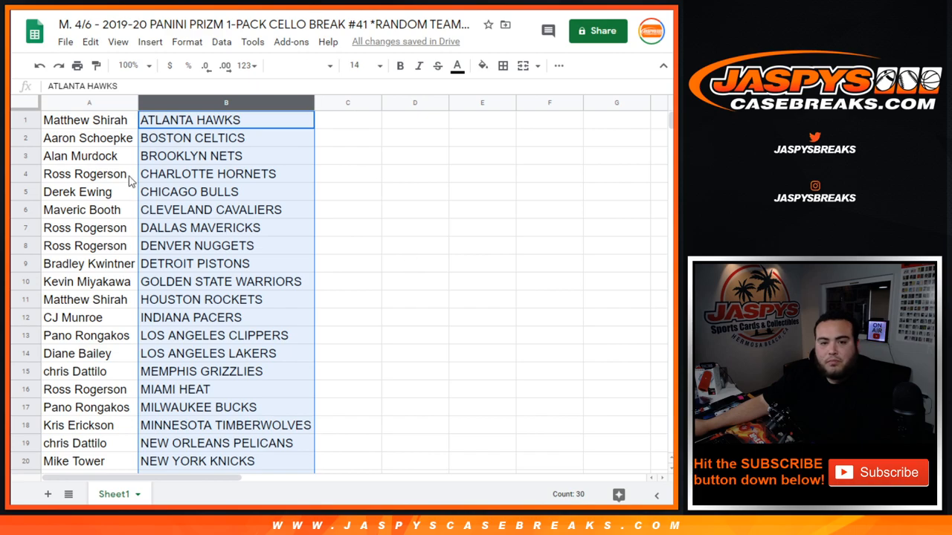
- Scroll down through the centered, bordered name–team table
scroll(down, 3)
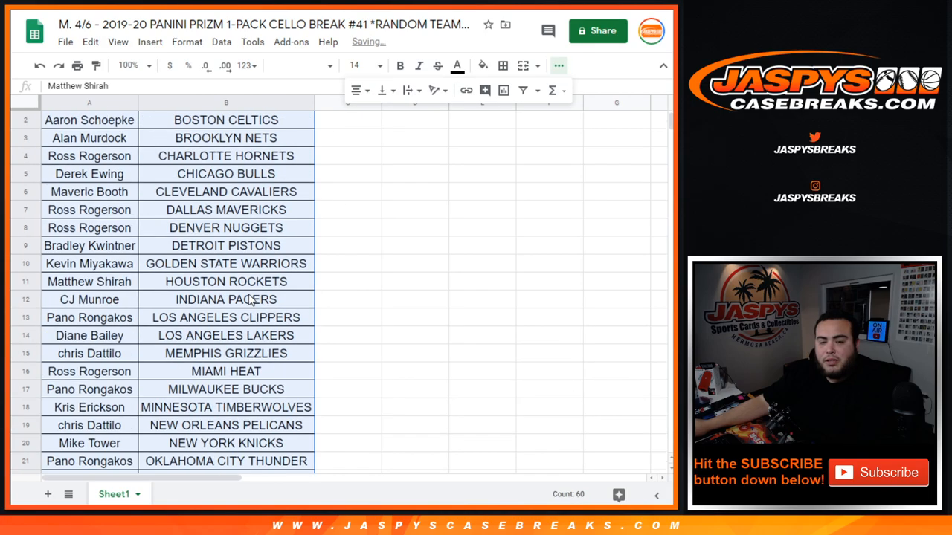
- Set the sheet's print settings to portrait orientation
click(76, 66)
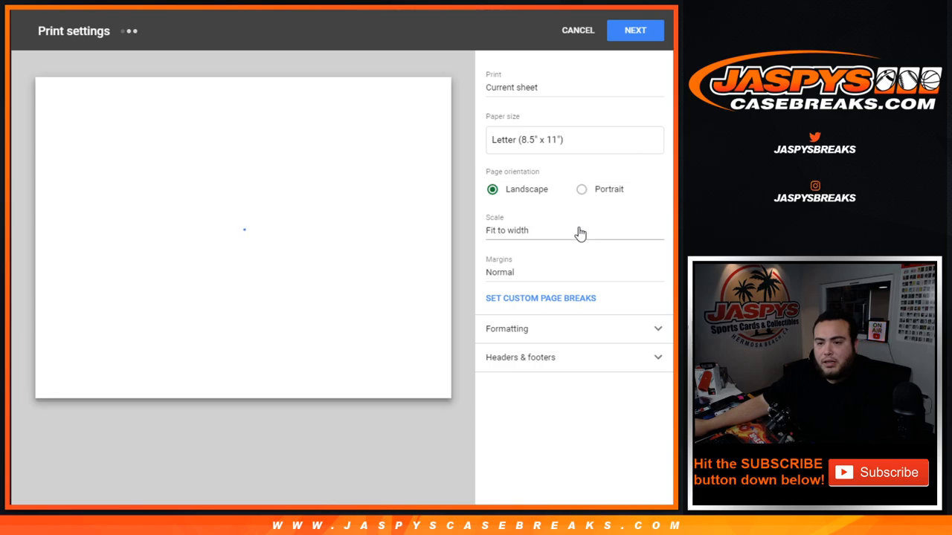
click(582, 189)
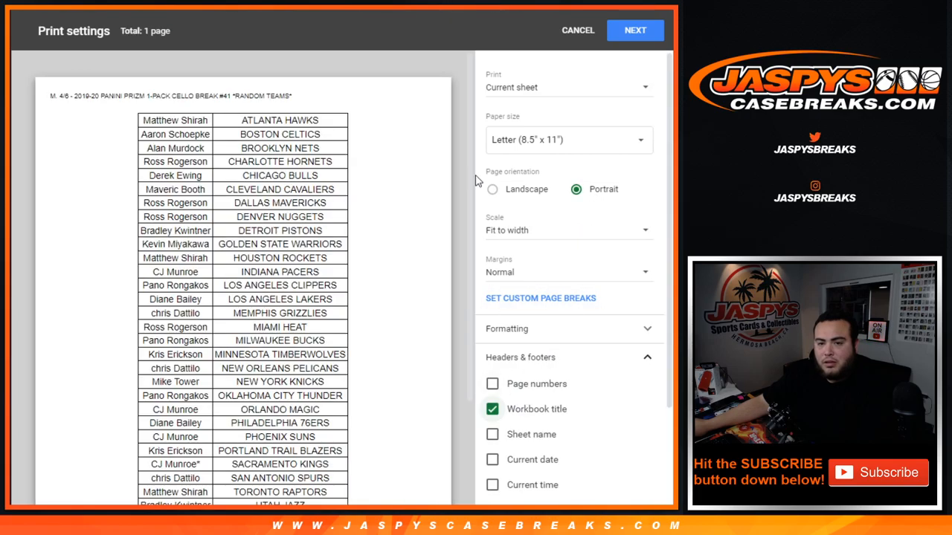
scroll(up, 3)
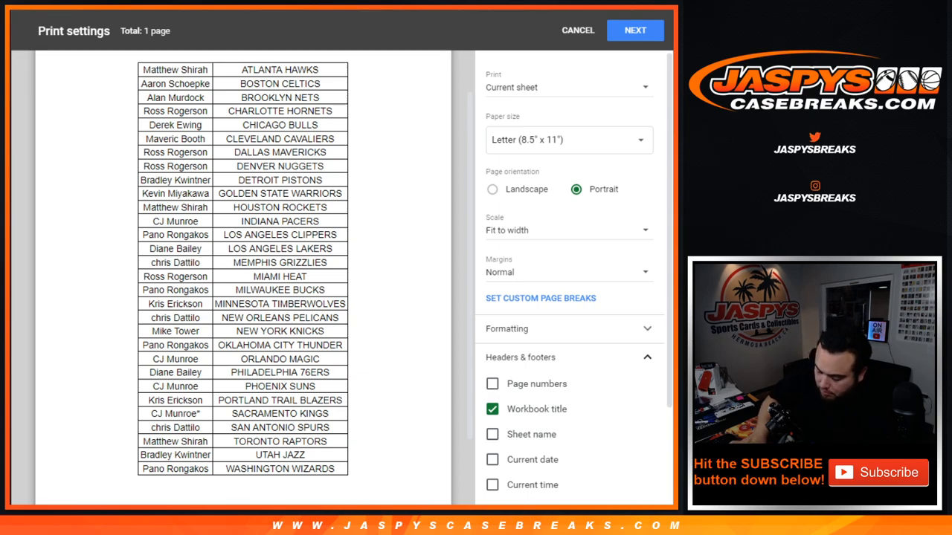
click(634, 29)
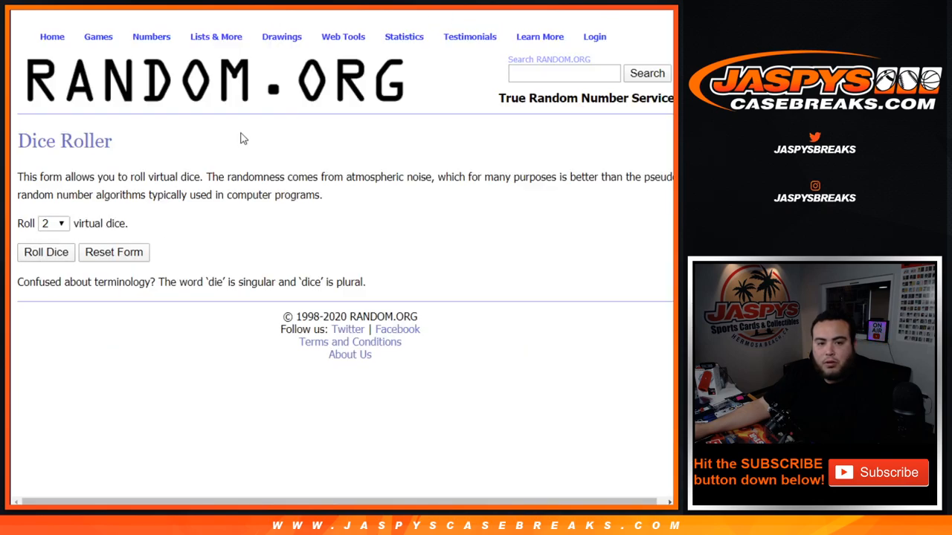
- Return to the randomized name list and reshuffle it five more times
click(45, 252)
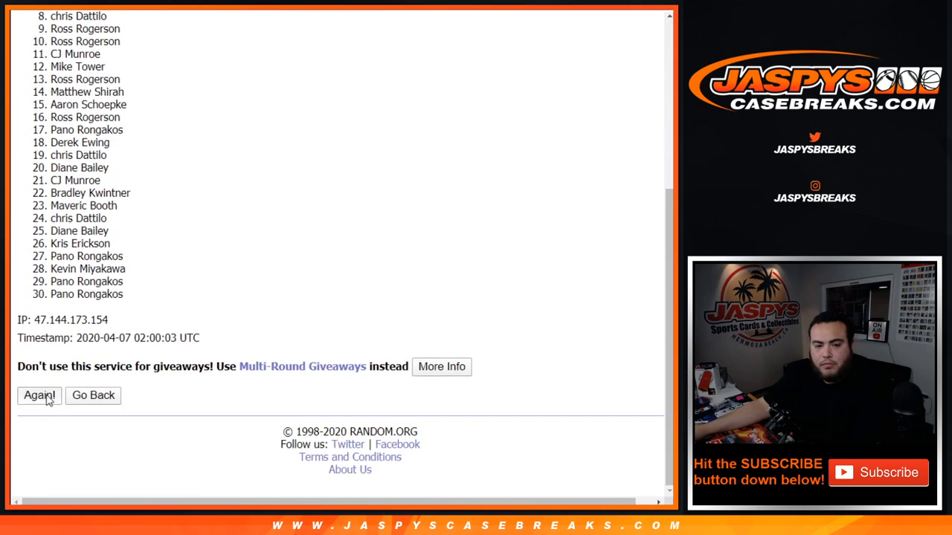
click(39, 395)
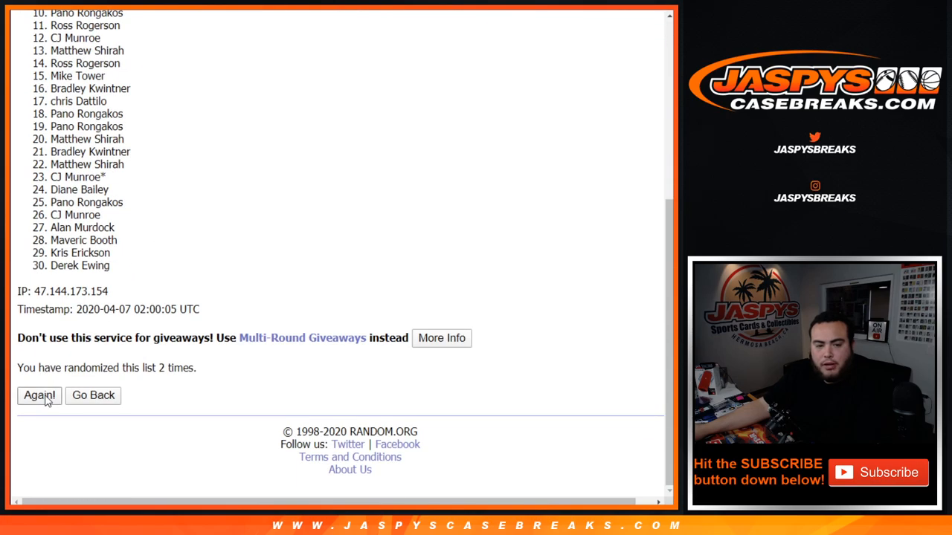
click(39, 395)
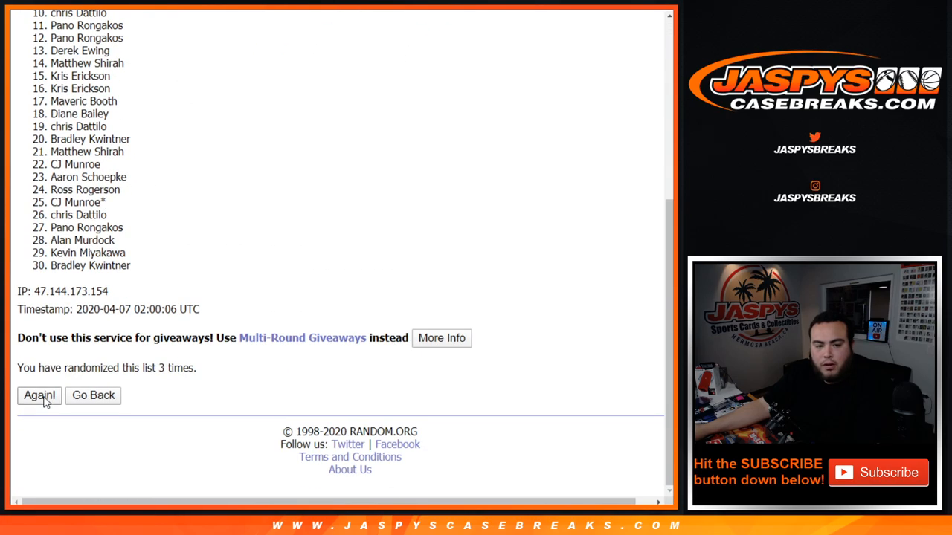
click(39, 395)
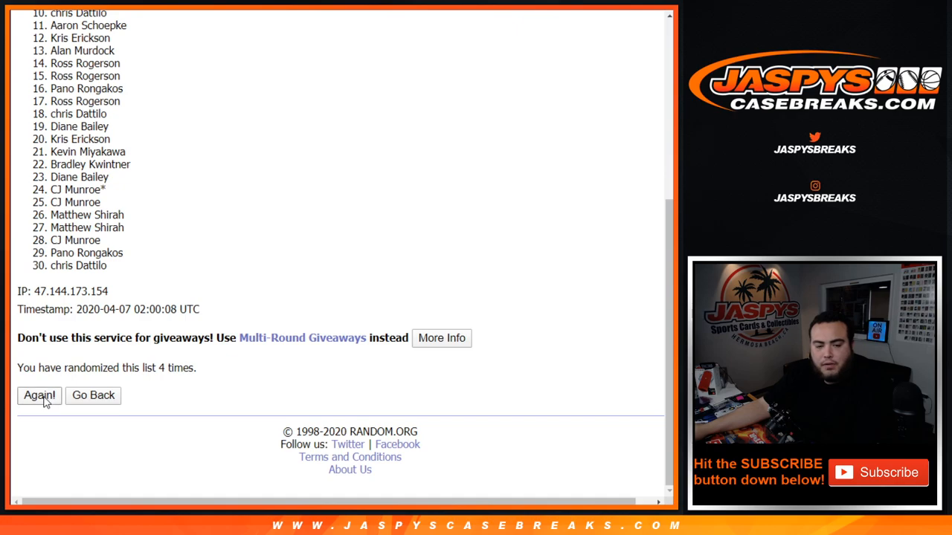
click(39, 395)
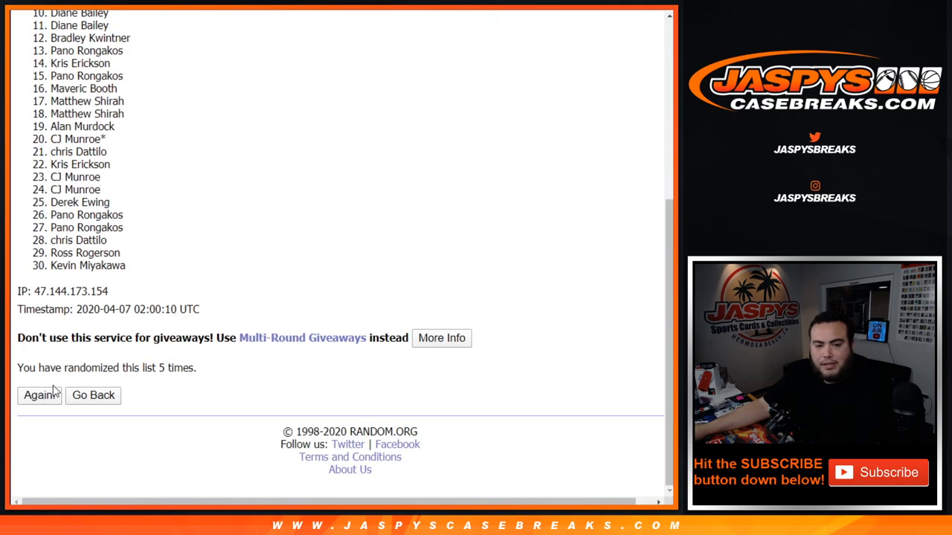
click(35, 395)
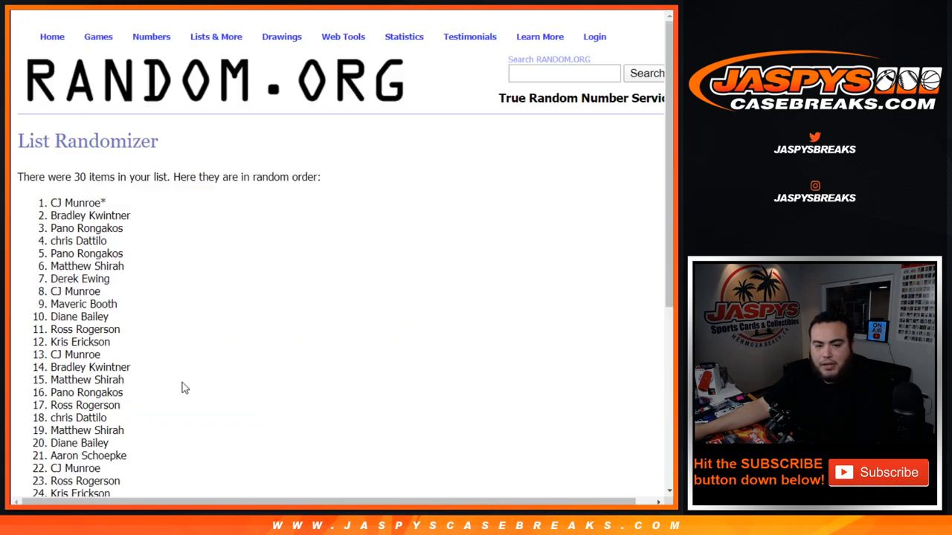
- Highlight names 1–8 of the final order and show the 7-times count
scroll(down, 3)
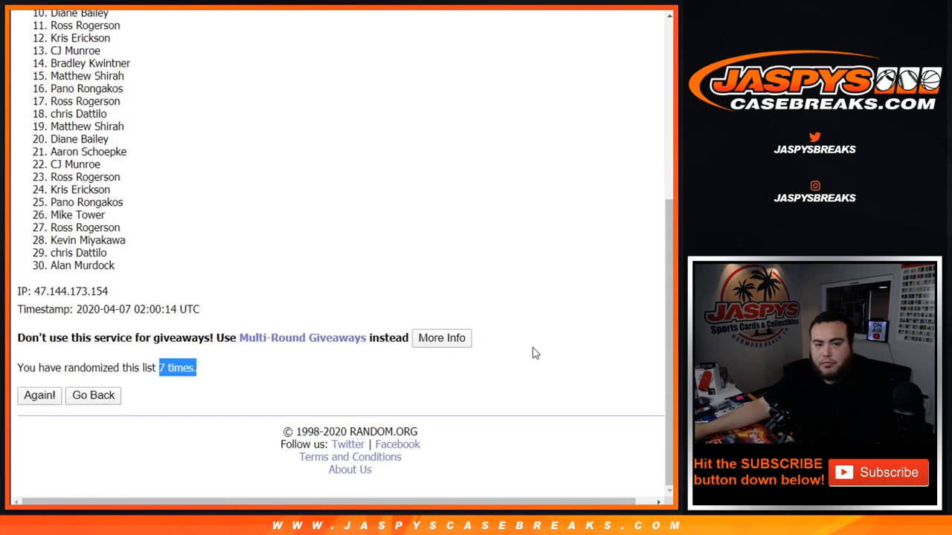
scroll(up, 3)
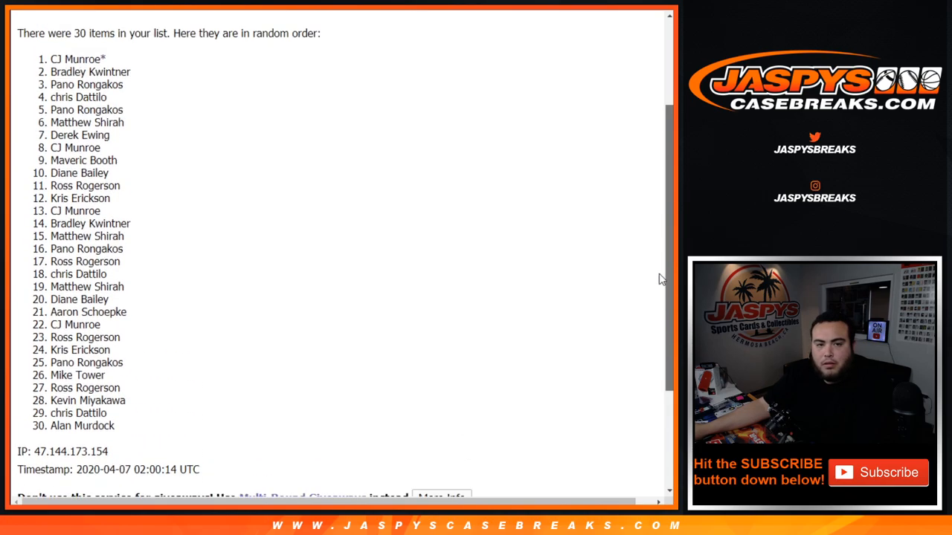
scroll(up, 3)
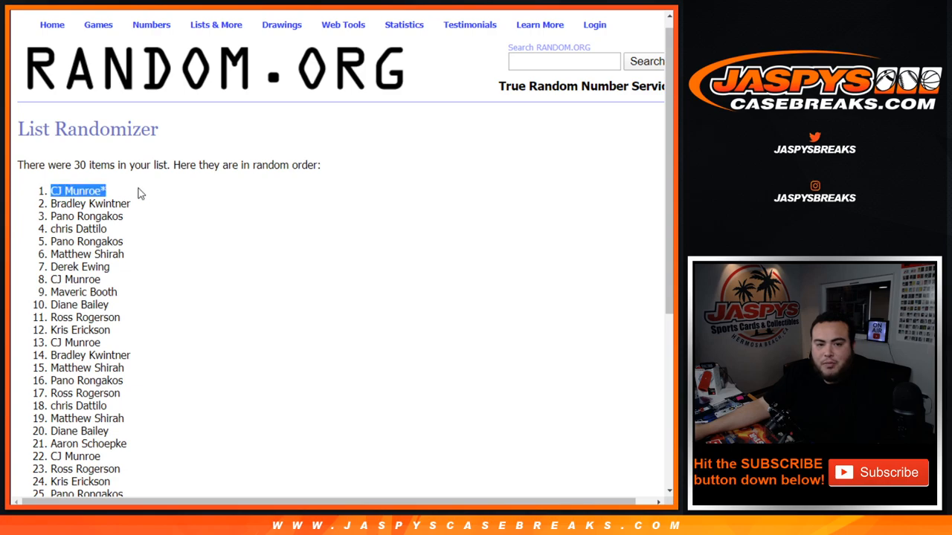
drag(78, 190, 78, 229)
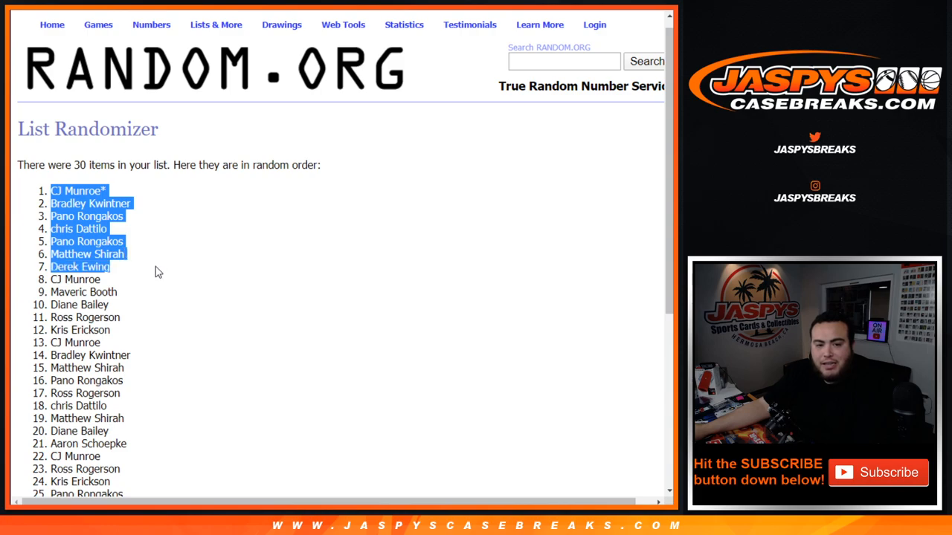
scroll(down, 3)
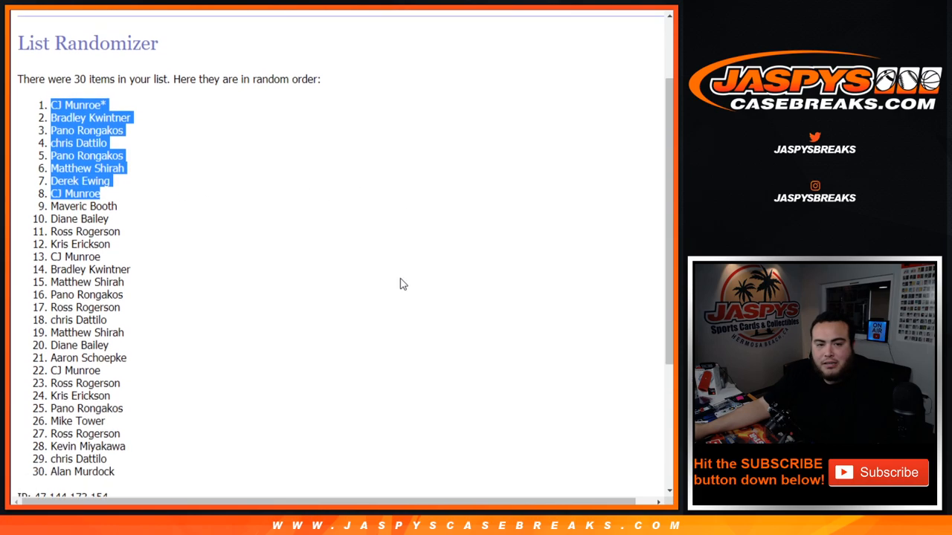
scroll(down, 3)
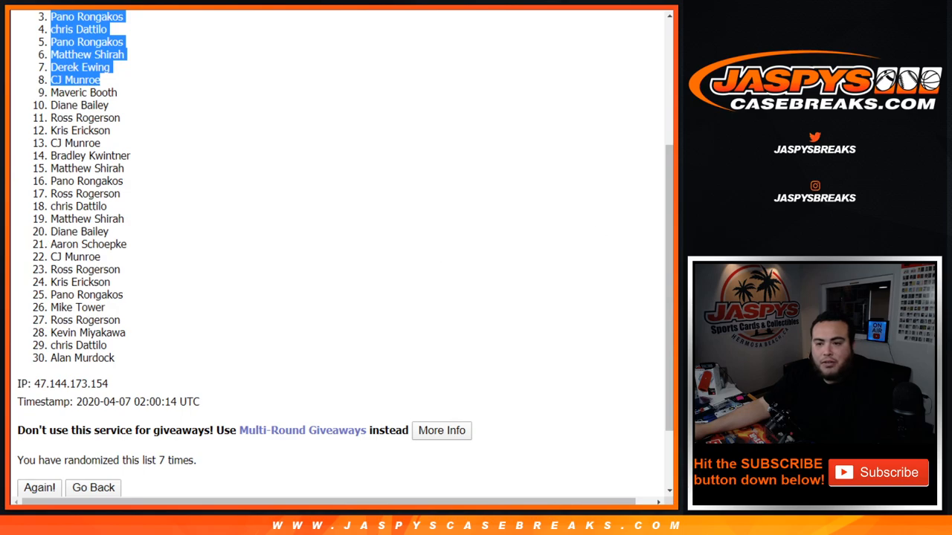
scroll(up, 3)
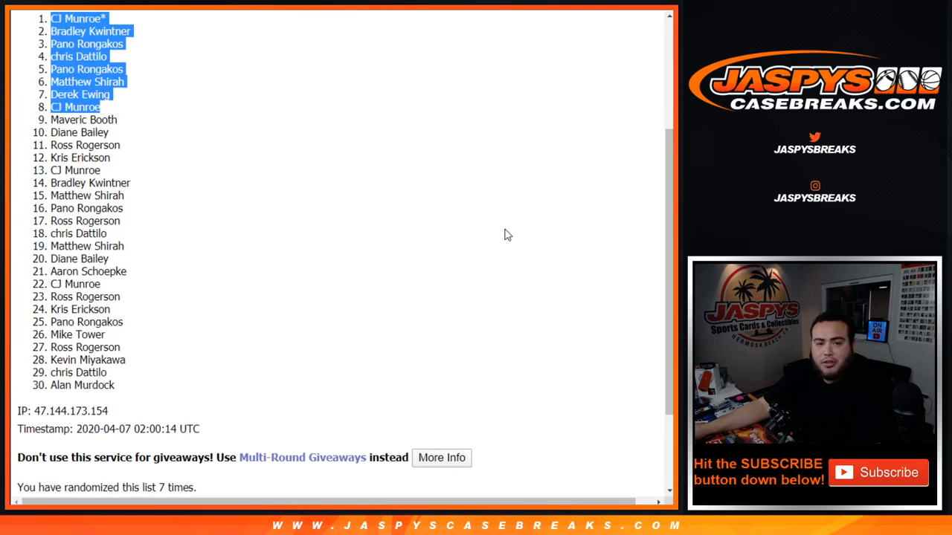
mouse_move(216, 31)
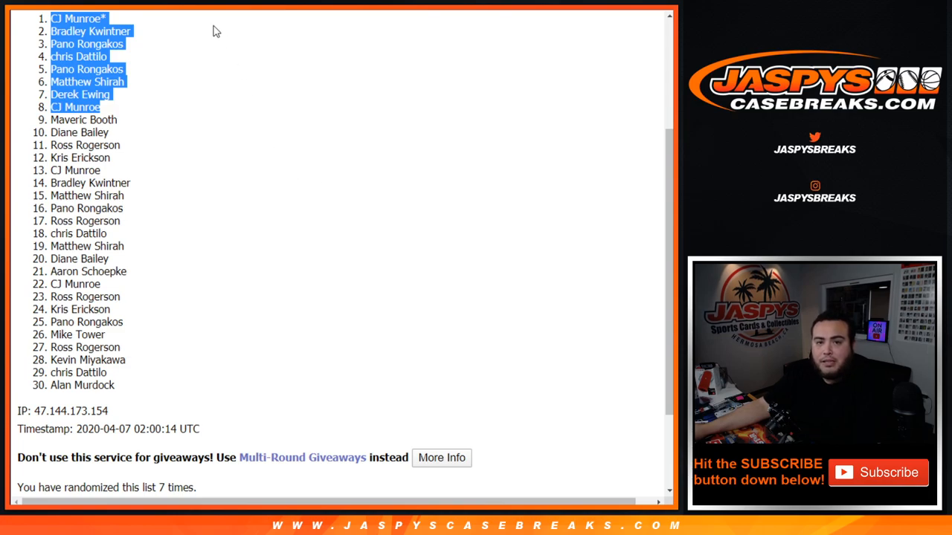